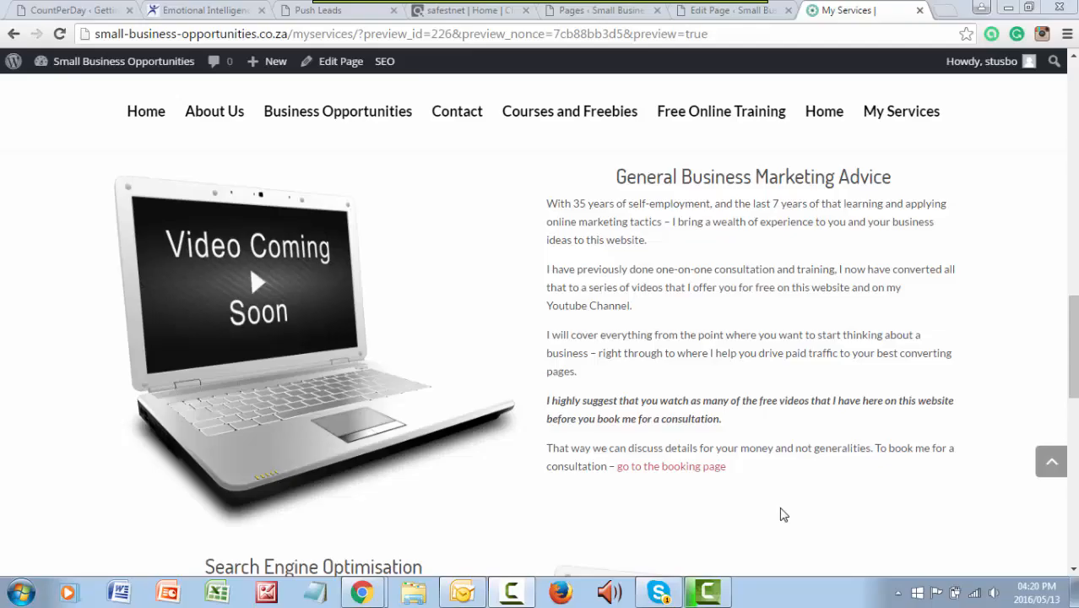
mouse_move(355, 139)
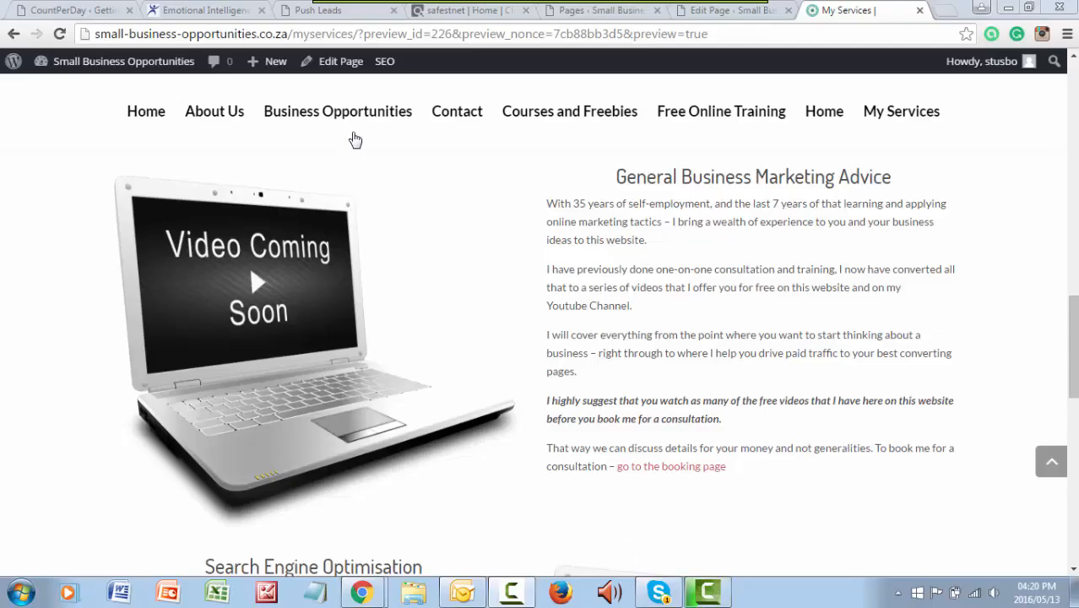
mouse_move(591, 129)
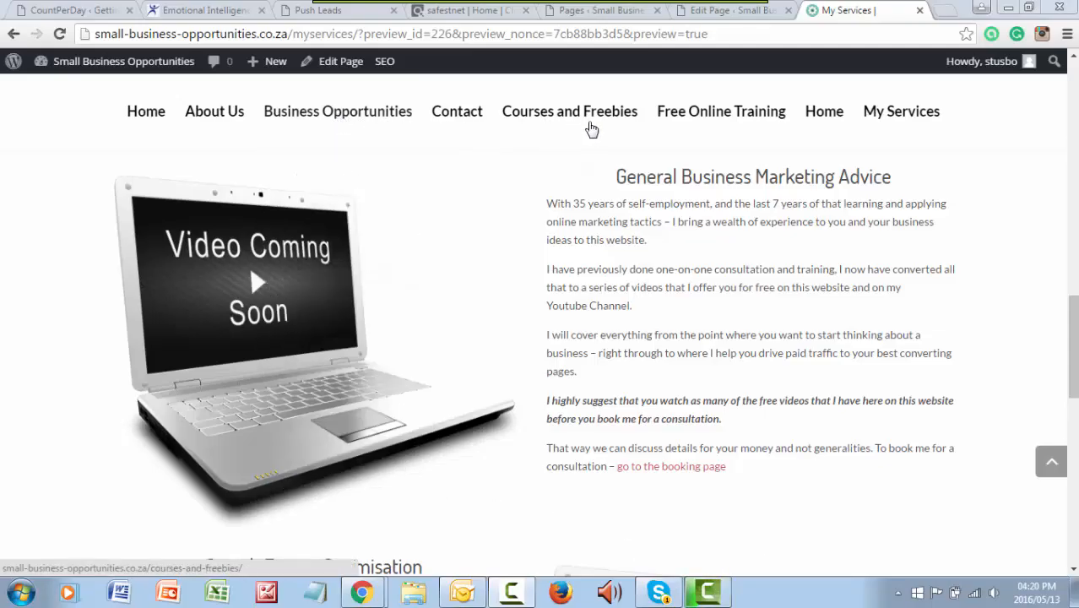
mouse_move(337, 110)
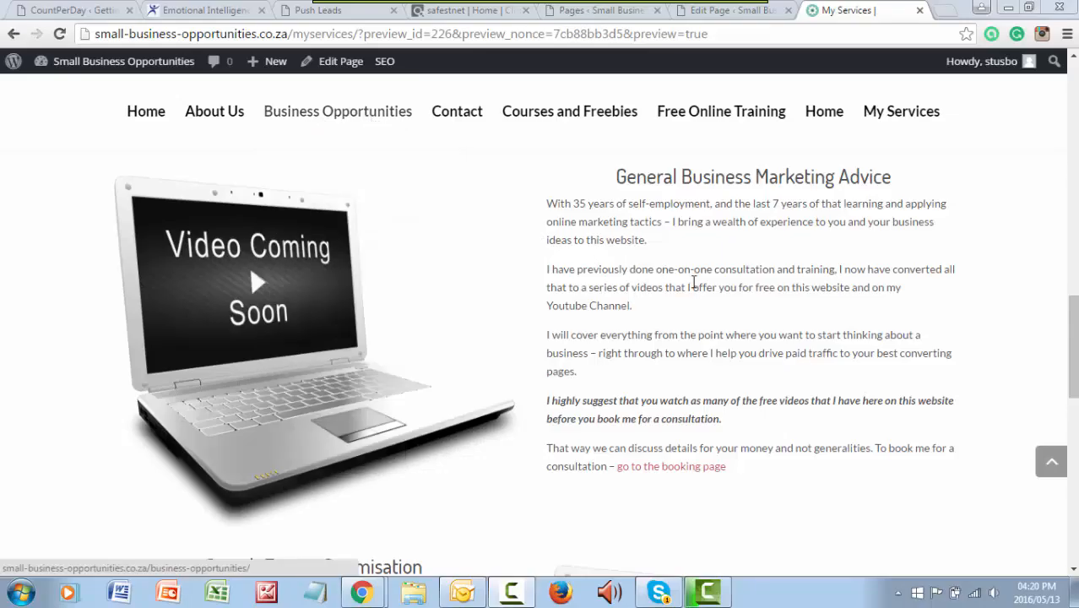
mouse_move(854, 376)
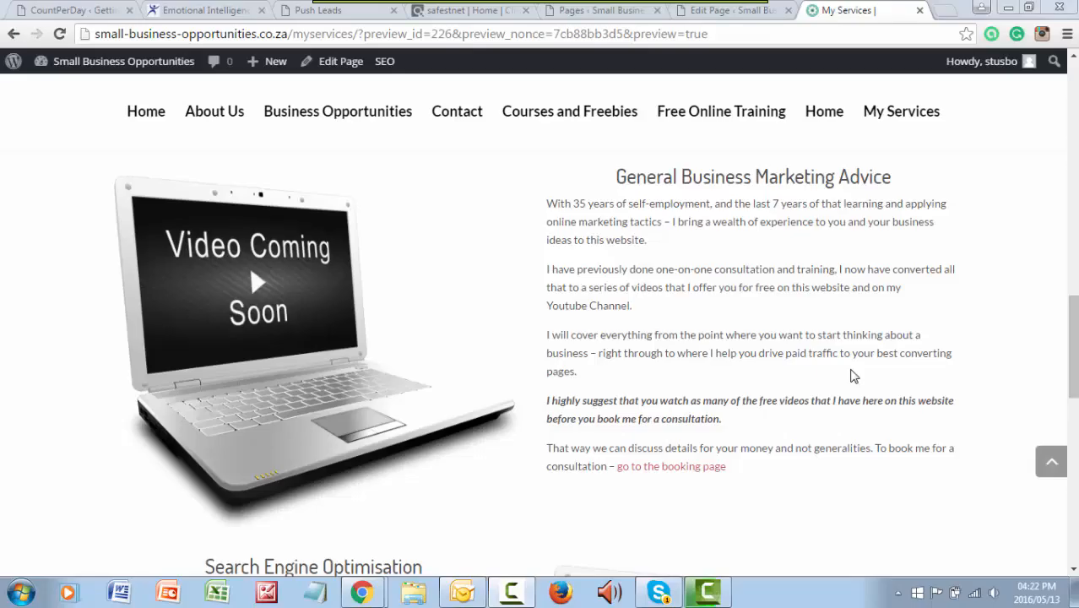
mouse_move(847, 373)
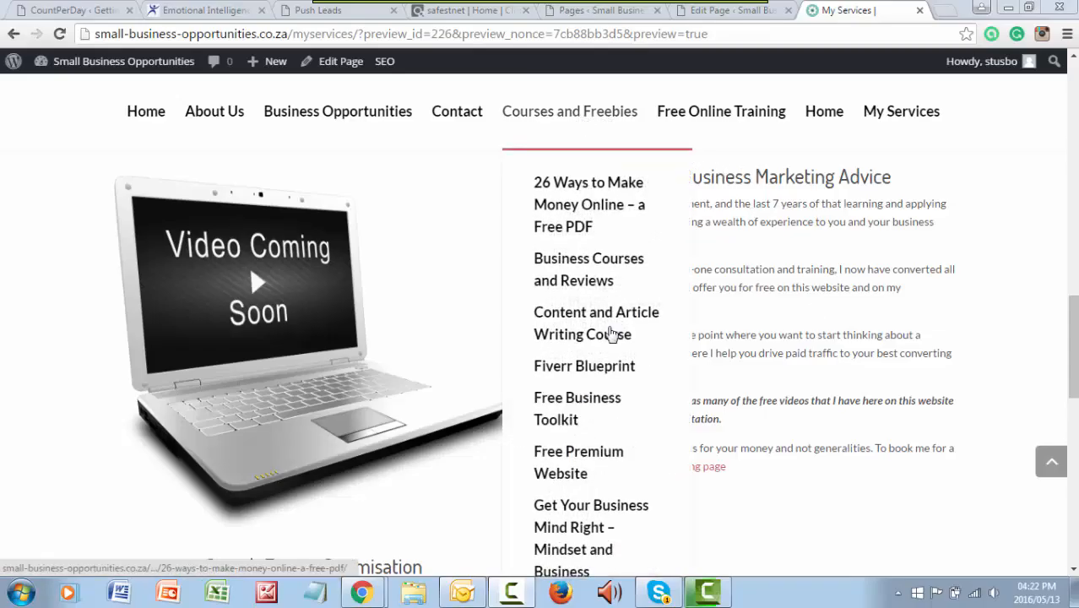
mouse_move(584, 365)
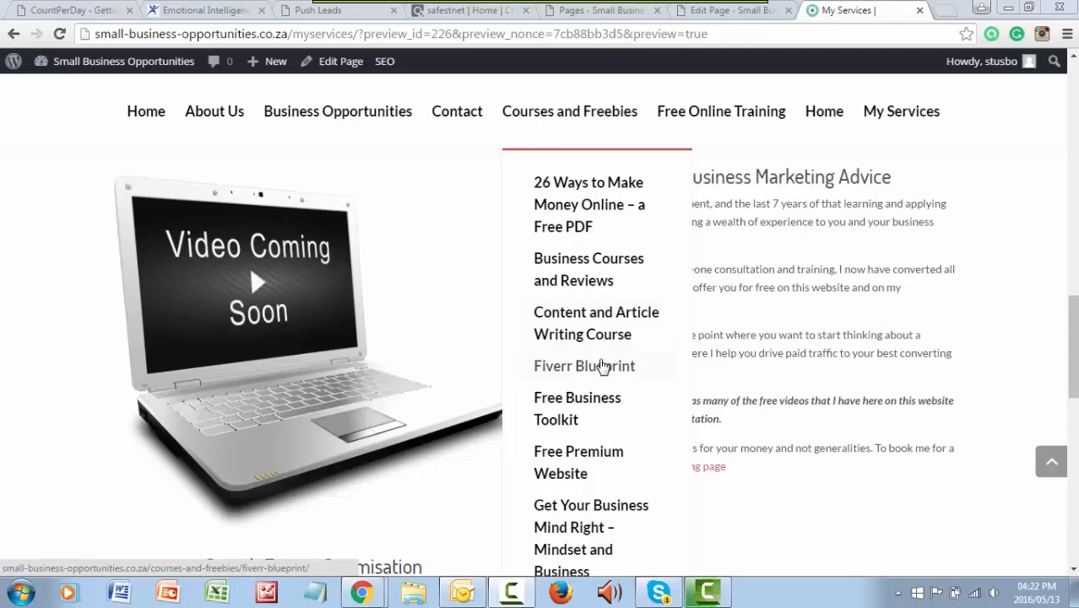
mouse_move(721, 111)
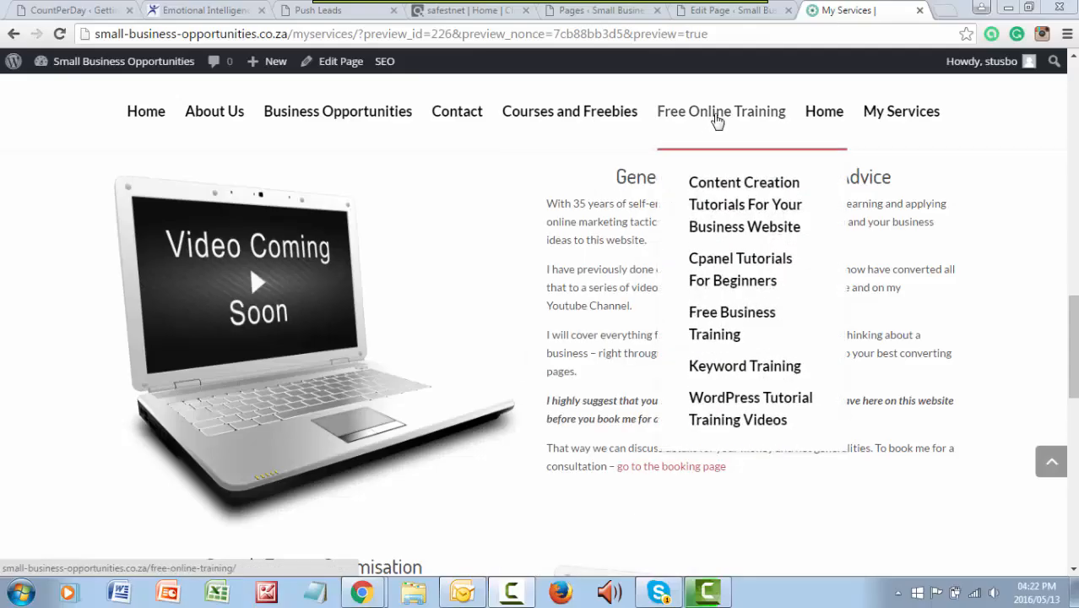
mouse_move(569, 110)
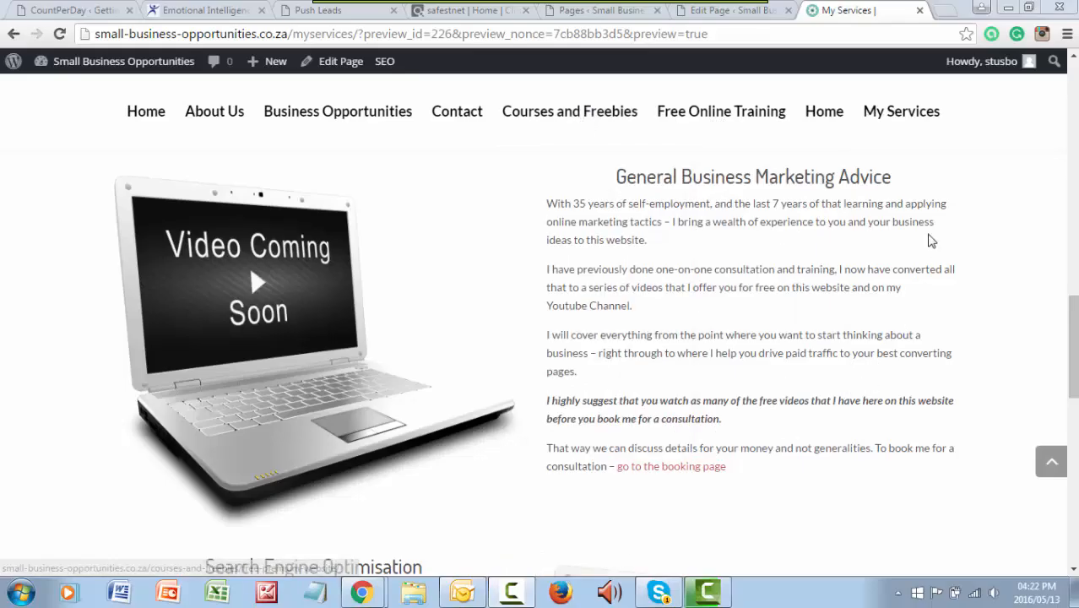
mouse_move(937, 218)
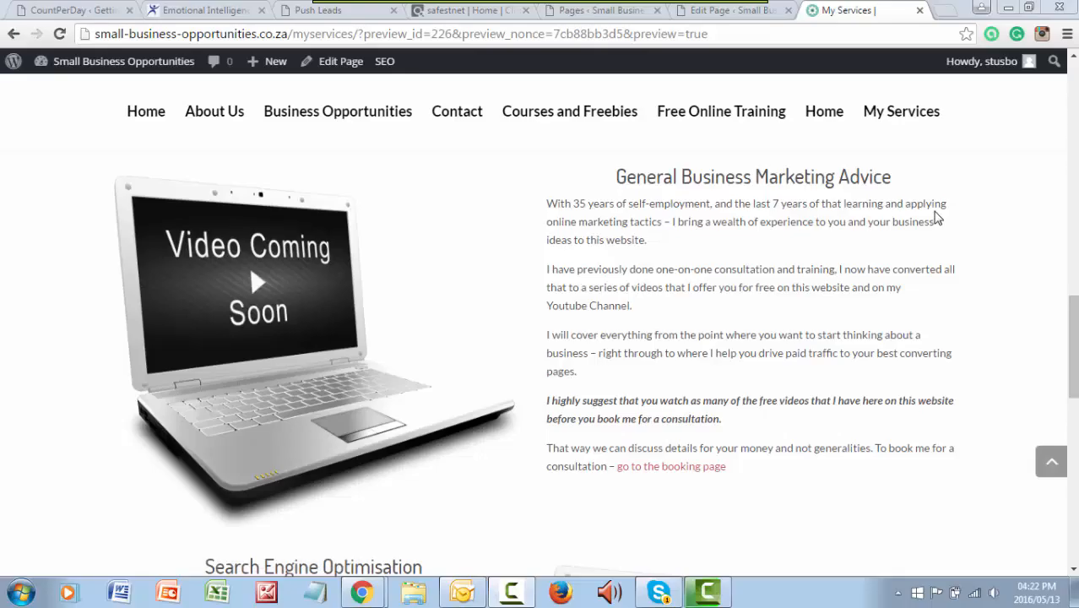
mouse_move(758, 262)
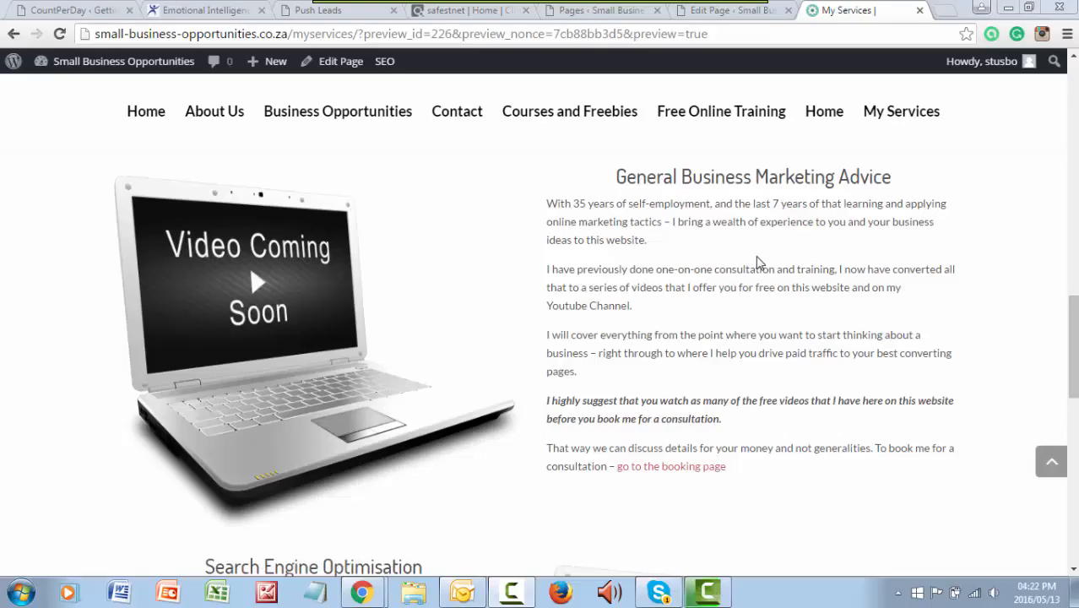
mouse_move(818, 434)
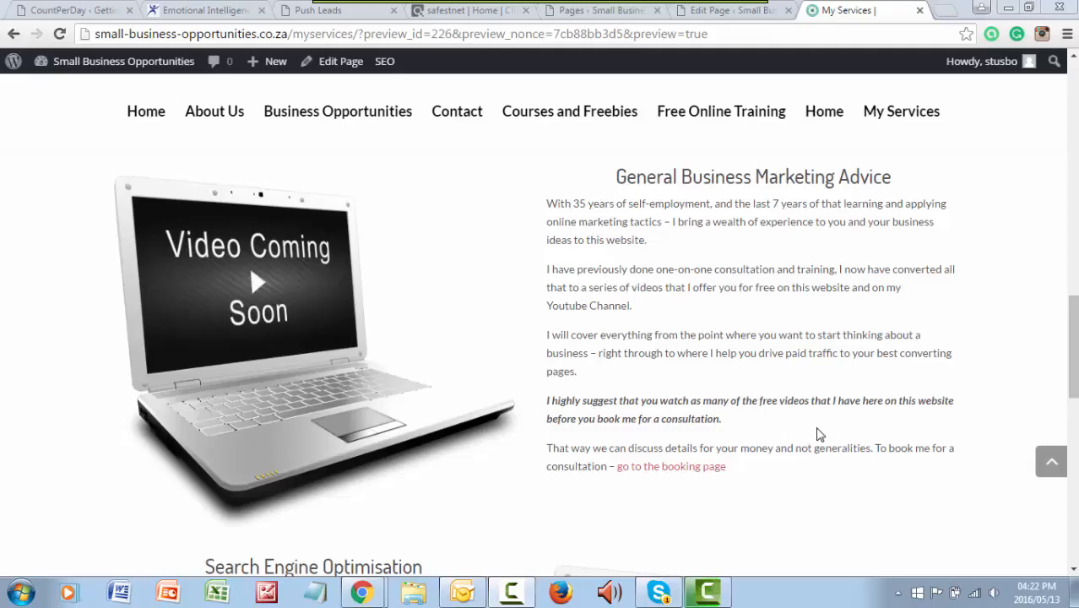